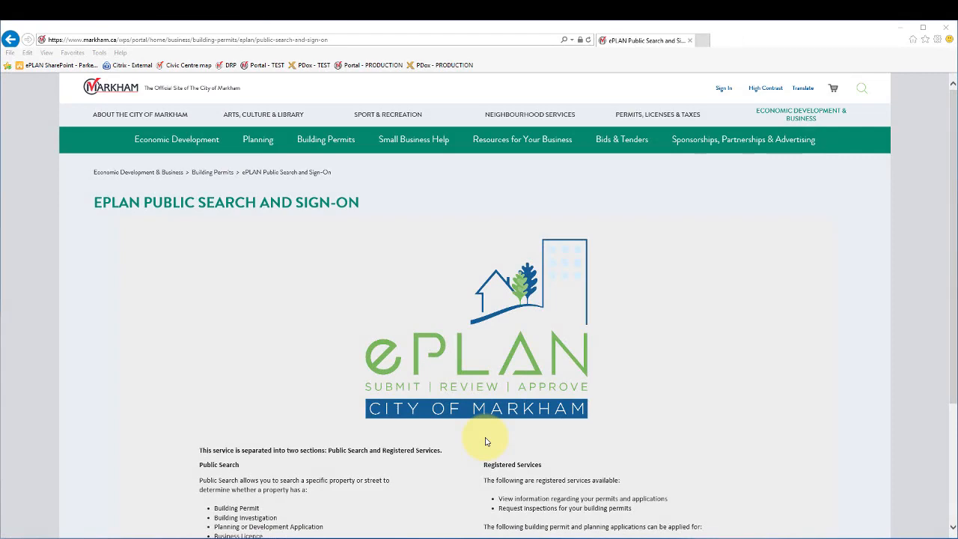
Step: Sign in to the ePlan portal through Registered Services with the registered account
scroll("down", 3)
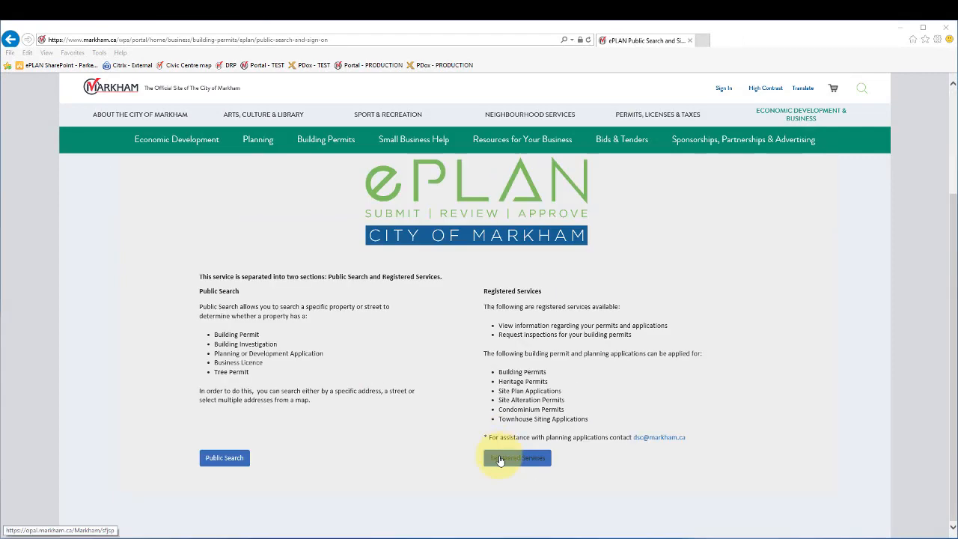
left_click(515, 458)
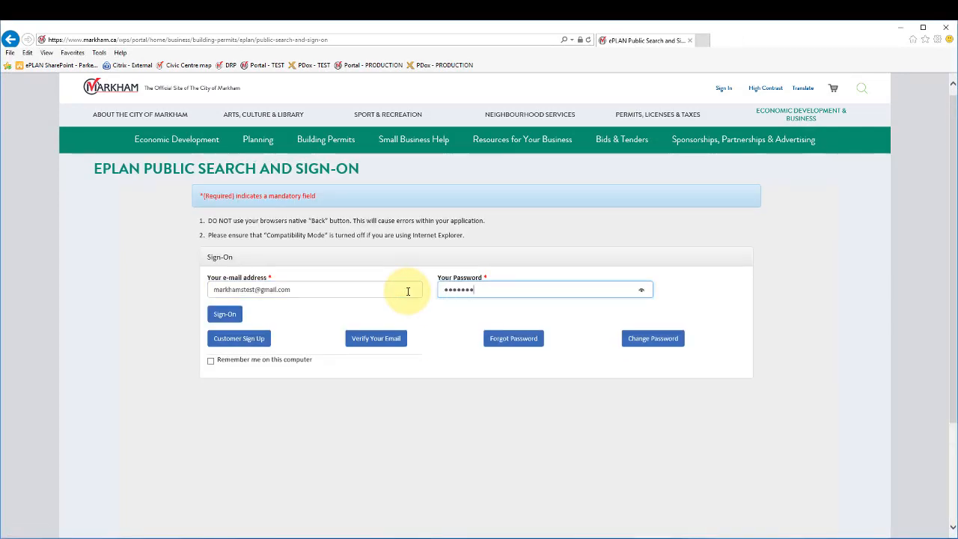
left_click(225, 315)
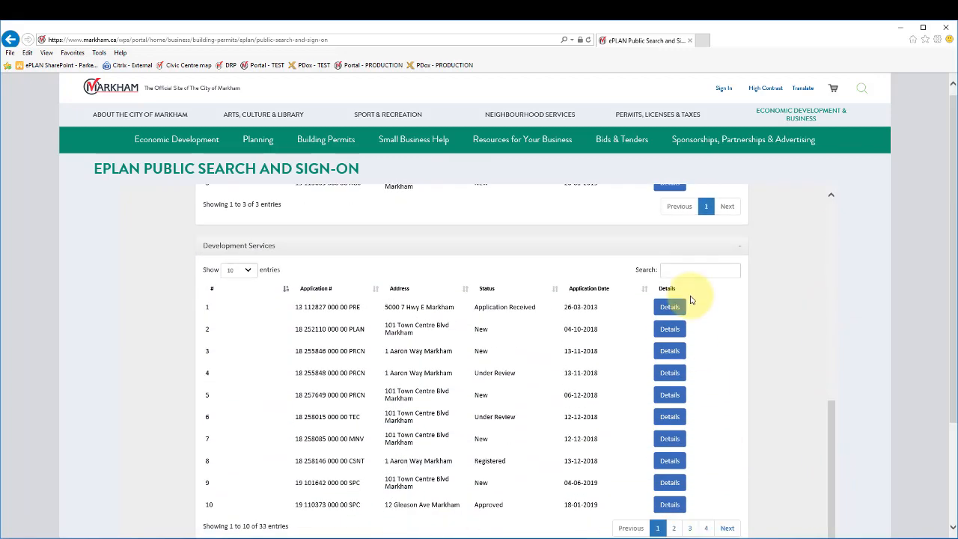
type("123661")
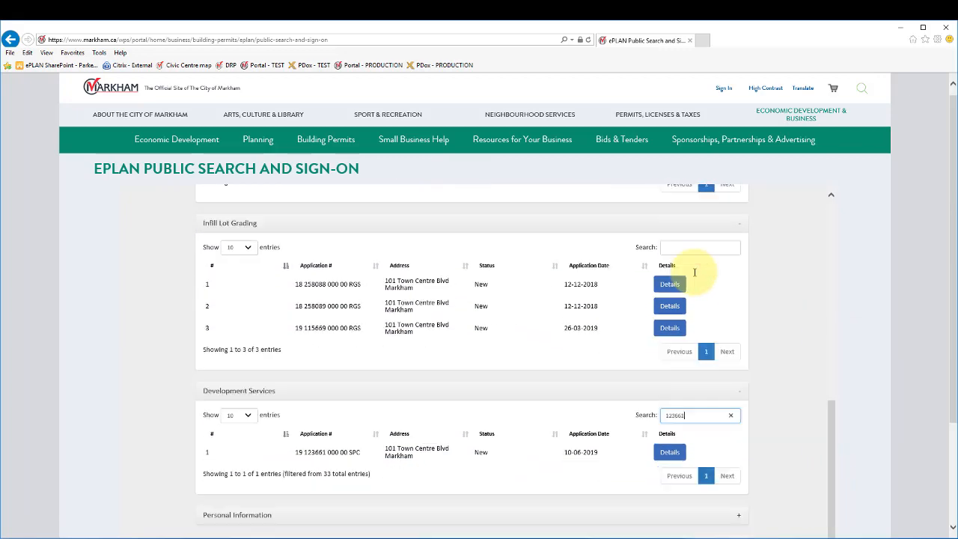
mouse_move(676, 434)
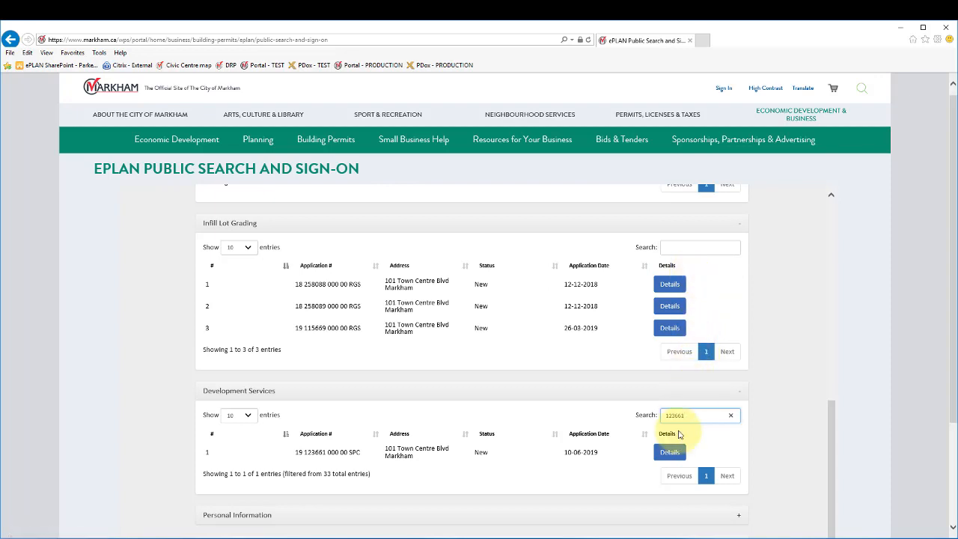
left_click(669, 452)
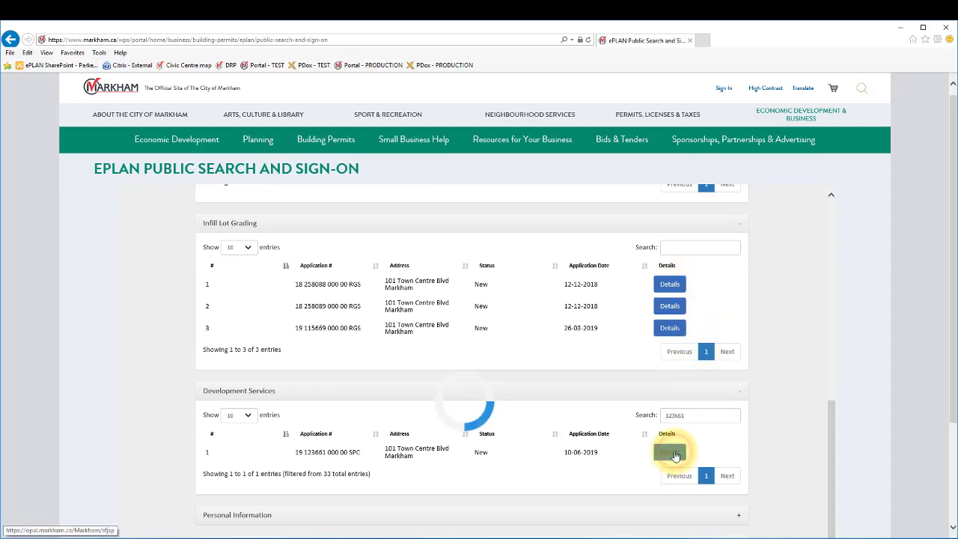
Step: From the application details, launch ePLAN Upload Attachments/Drawings into project 19.123661.000.00.SPC
left_click(669, 453)
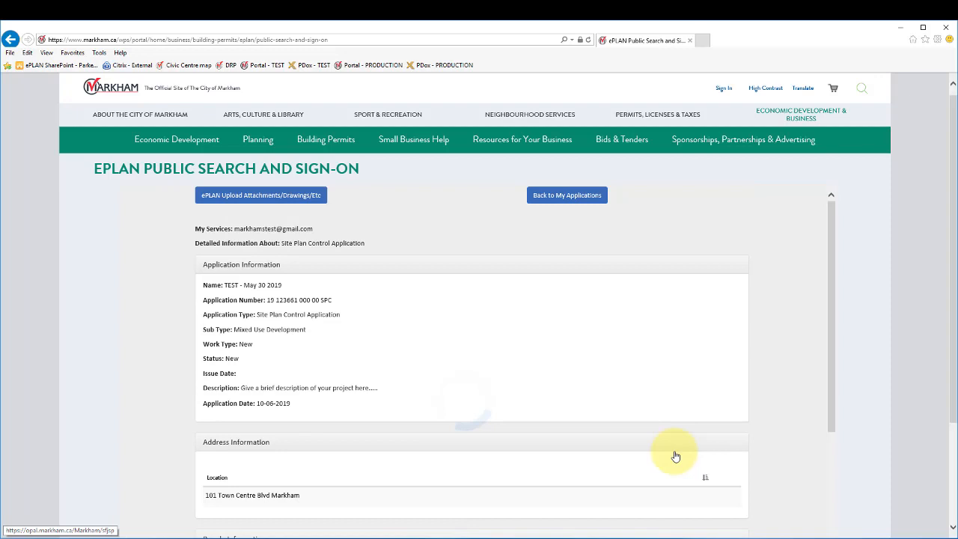
left_click(260, 195)
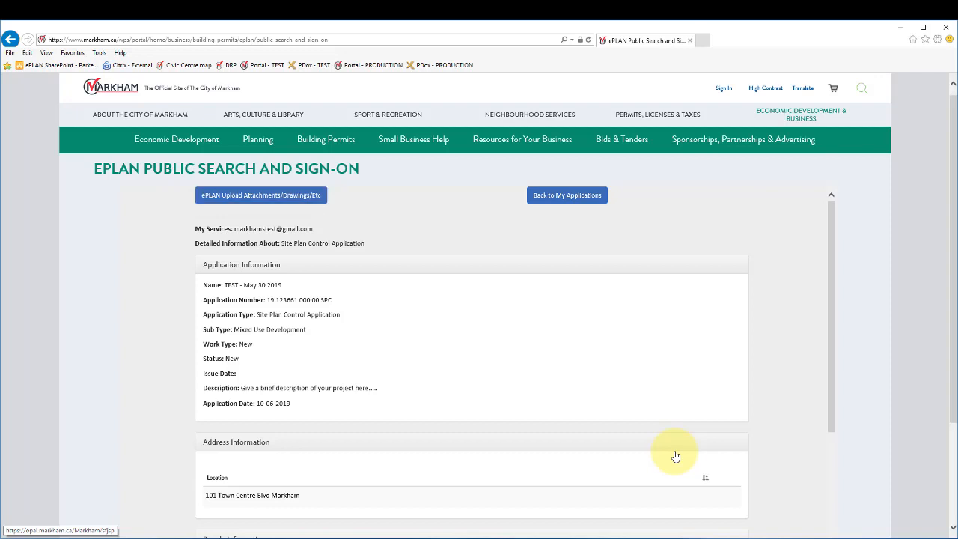
mouse_move(671, 455)
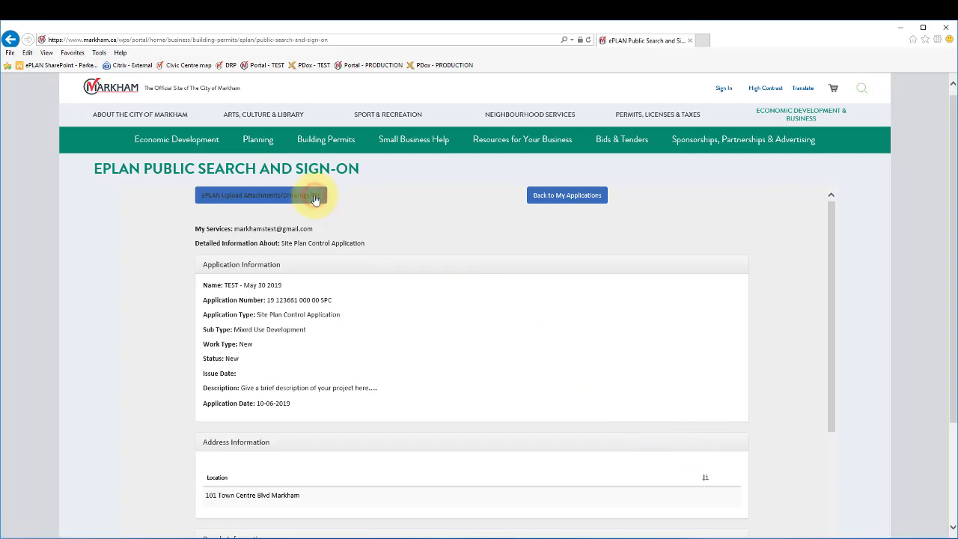
left_click(261, 195)
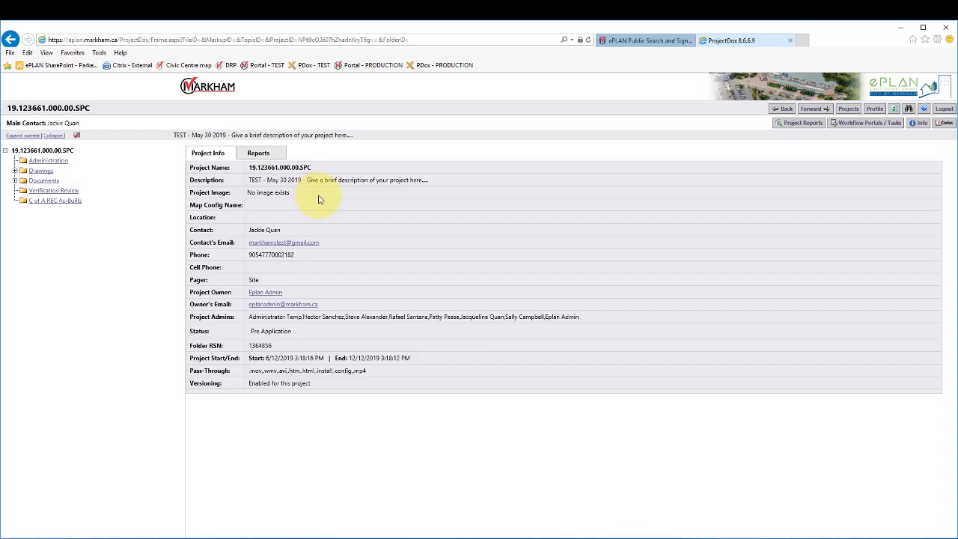
Step: Expand the Drawings and Documents folders and open the empty Engineering drawings folder
left_click(15, 171)
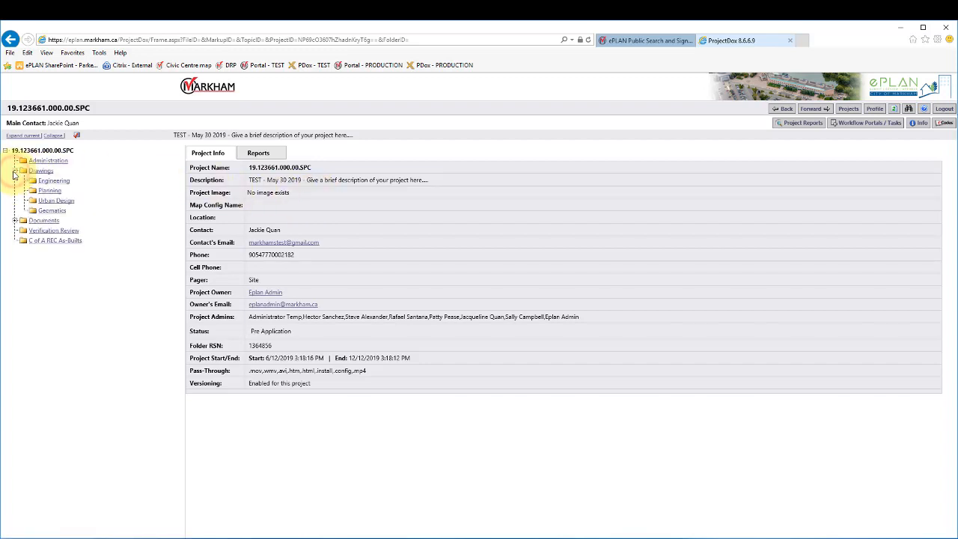
left_click(17, 221)
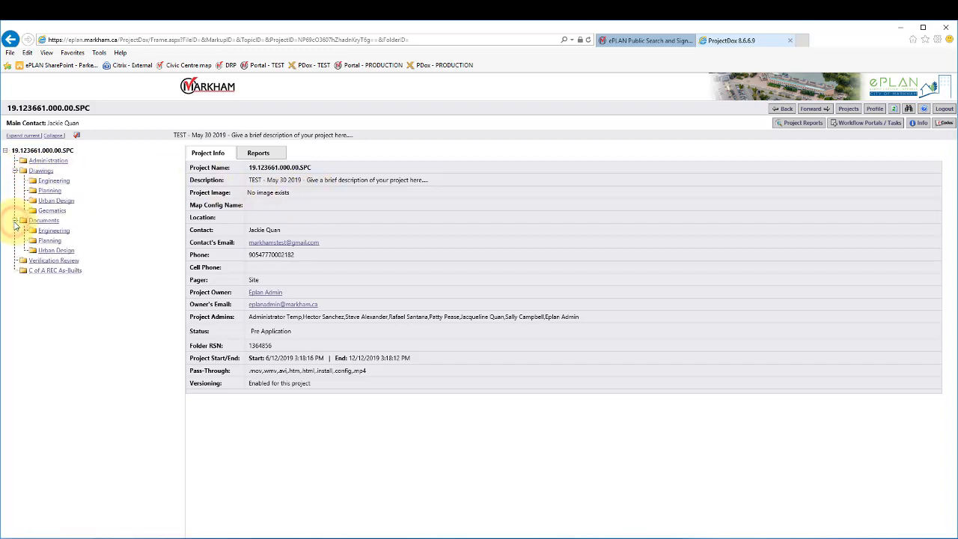
left_click(18, 220)
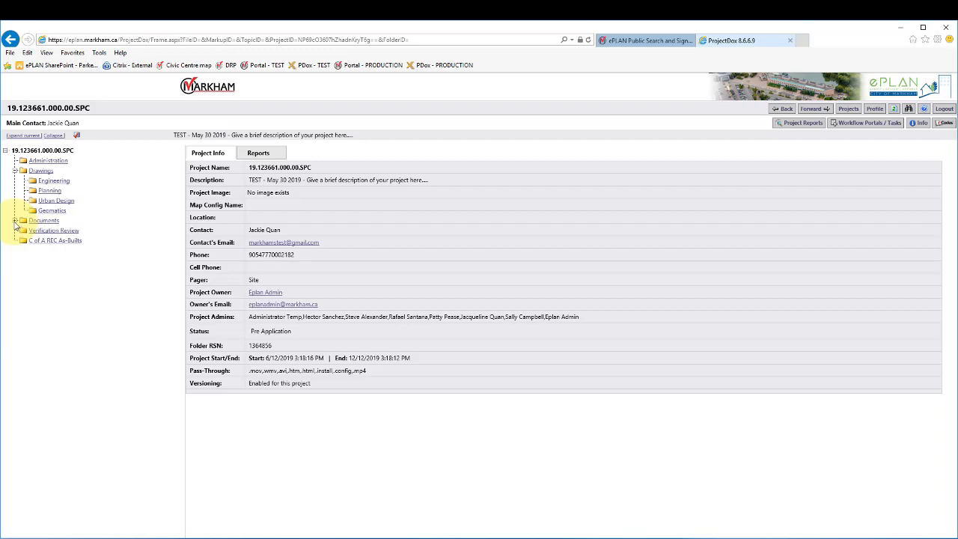
left_click(54, 180)
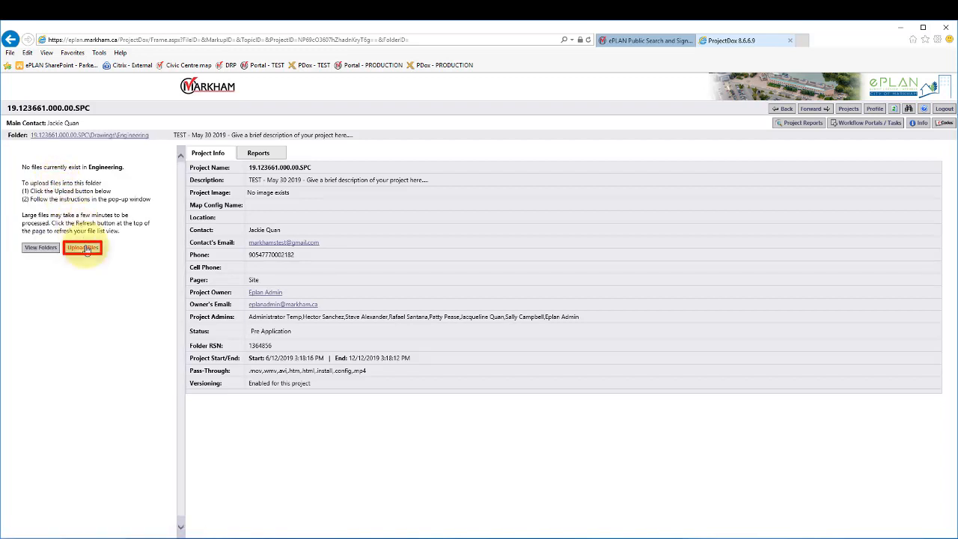
Step: Upload the SG-1 Grading Plan and SS-1 Servicing Plan PDFs into the Engineering folder
left_click(84, 248)
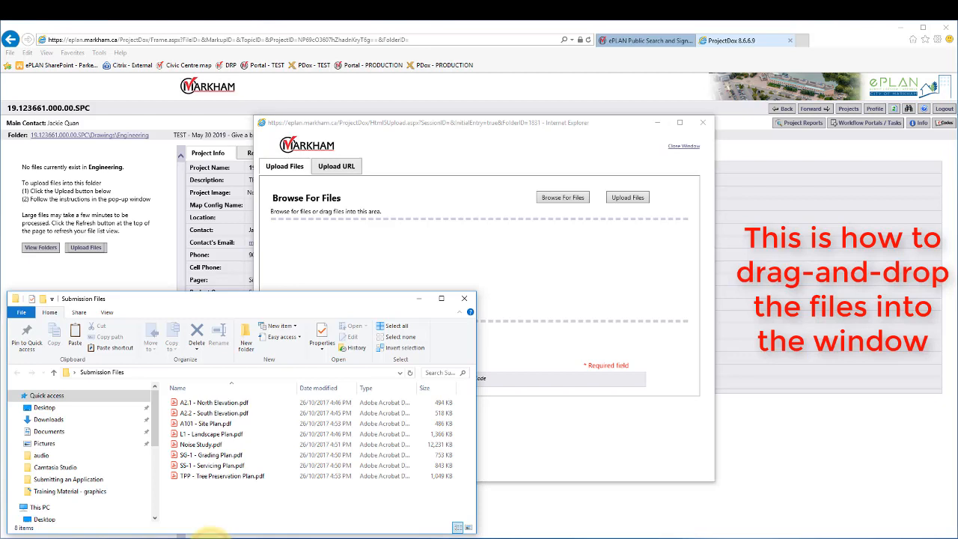
left_click(212, 455)
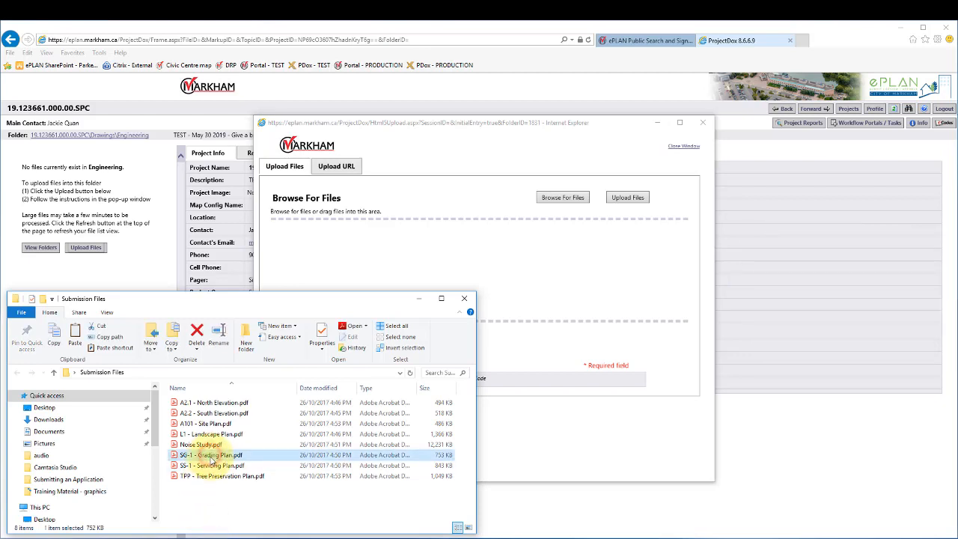
left_click(217, 465)
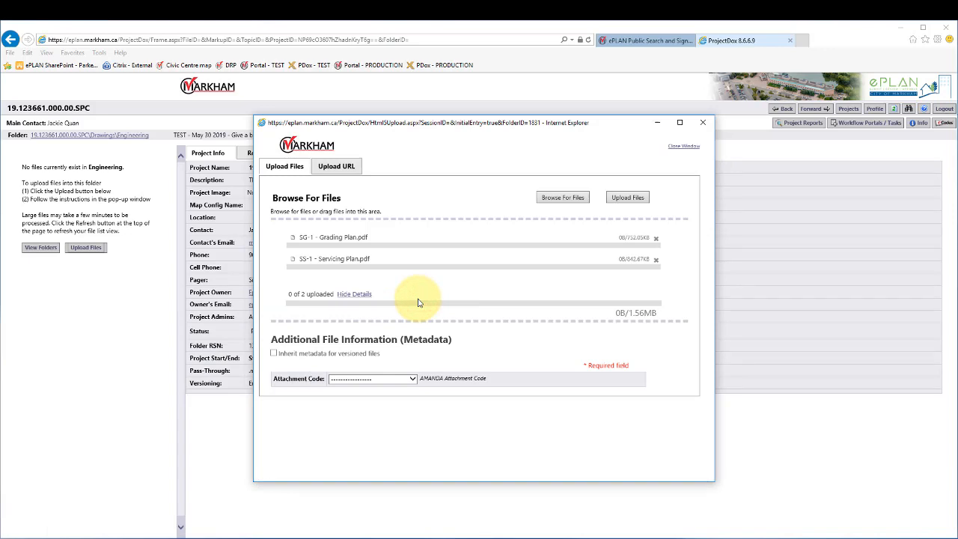
left_click(628, 197)
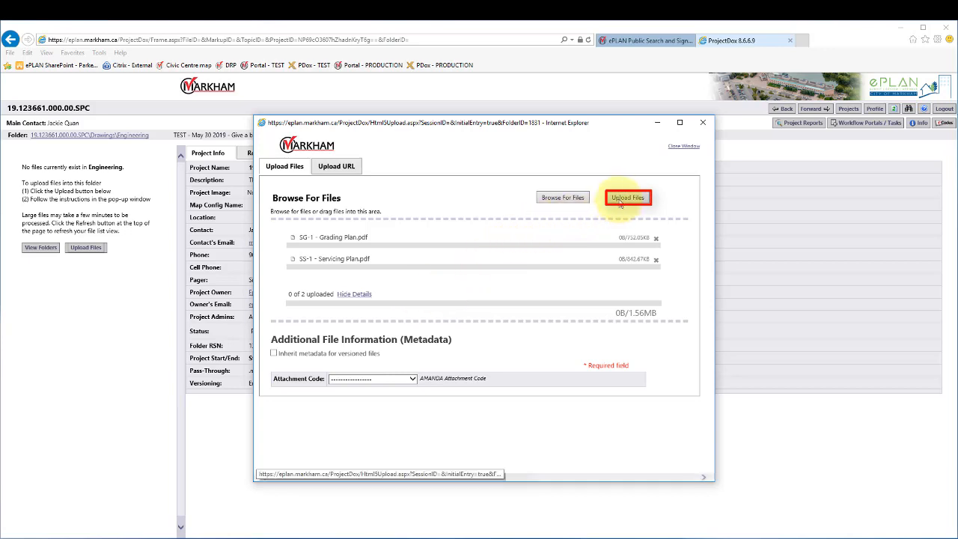
left_click(627, 197)
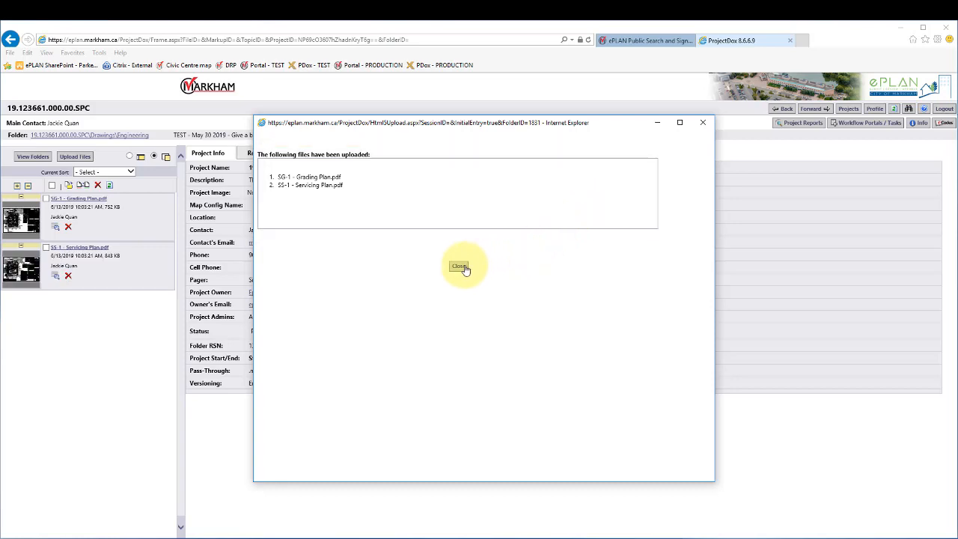
left_click(459, 267)
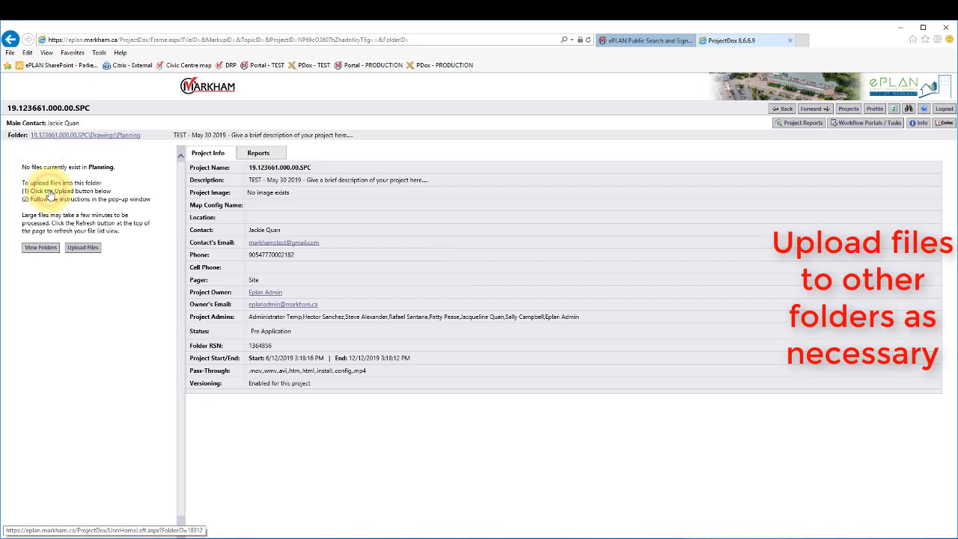
Step: Upload the A2.1 and A2.2 elevations and A101 site plan into the Planning folder
left_click(82, 247)
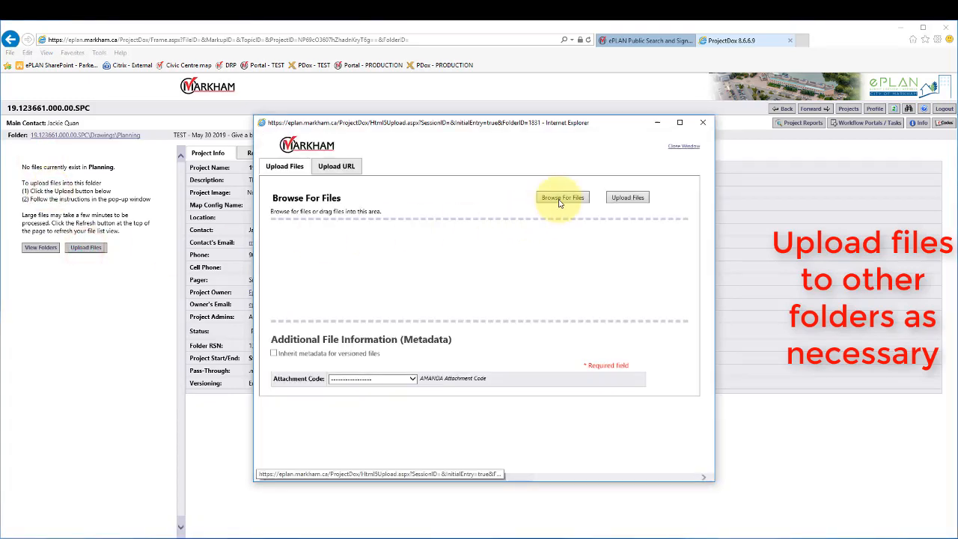
left_click(563, 198)
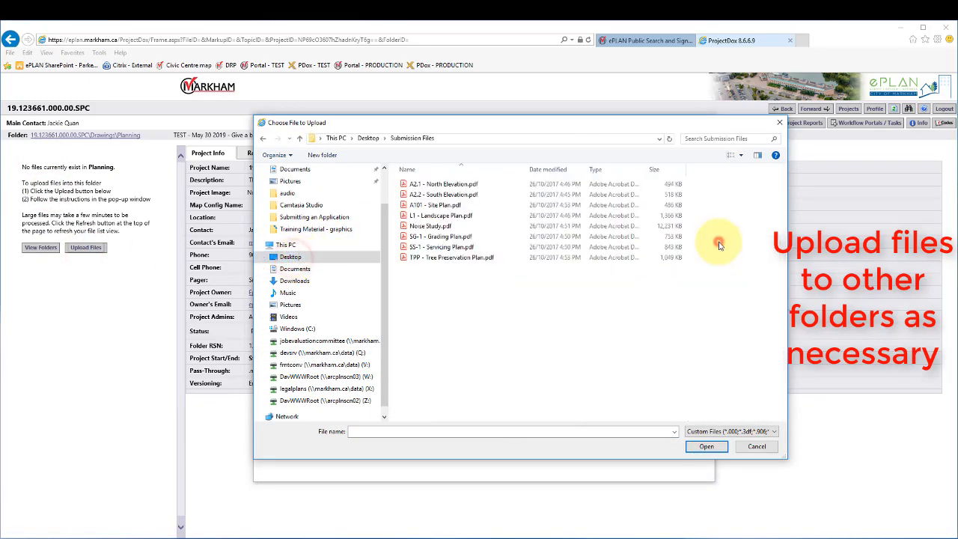
left_click(437, 204)
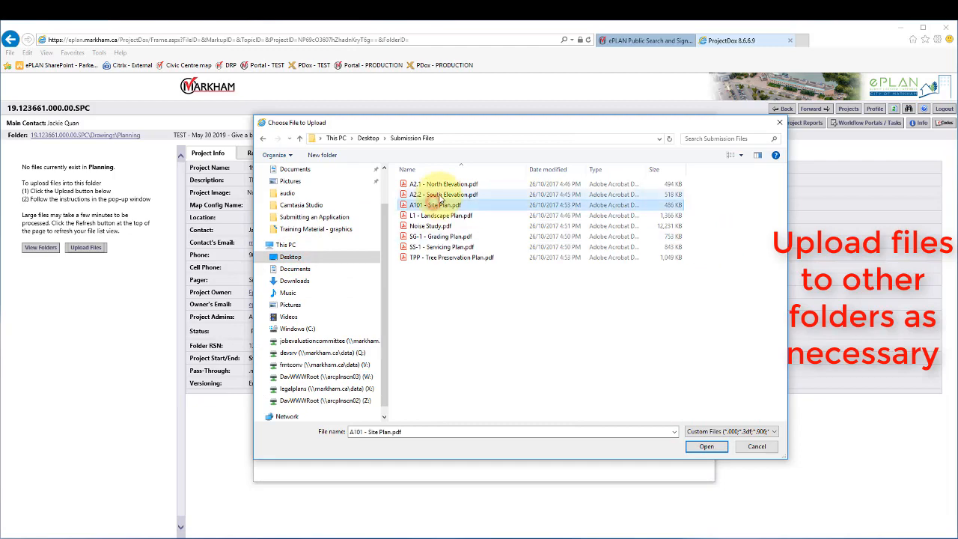
left_click(707, 446)
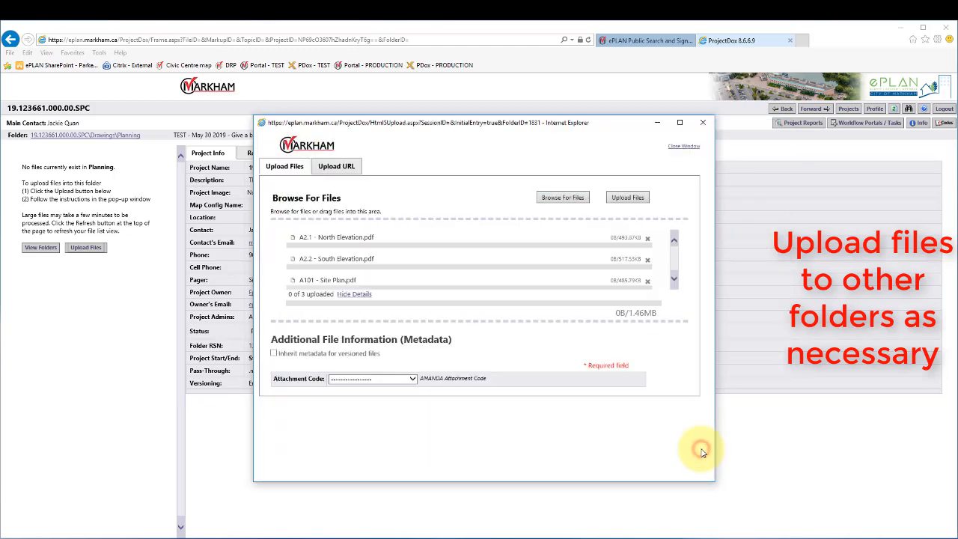
left_click(627, 197)
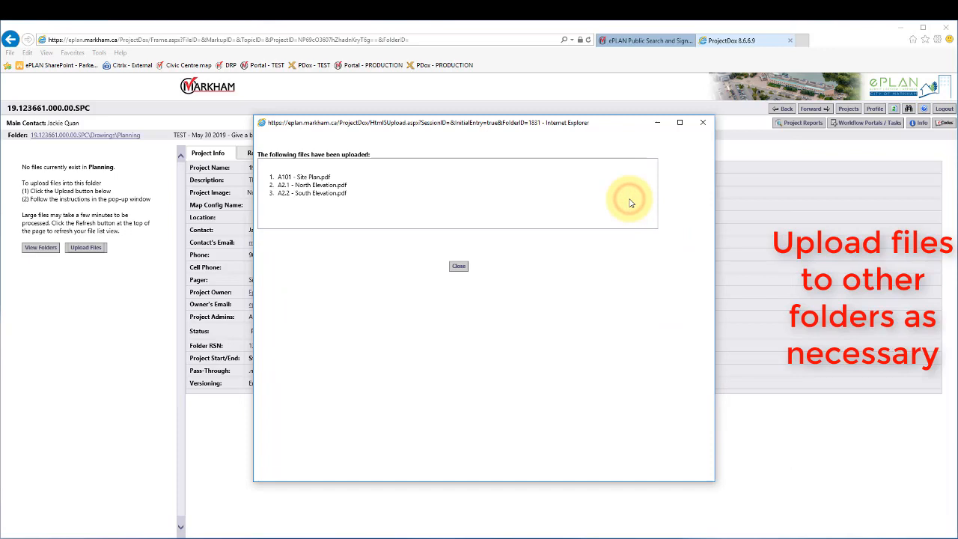
left_click(458, 266)
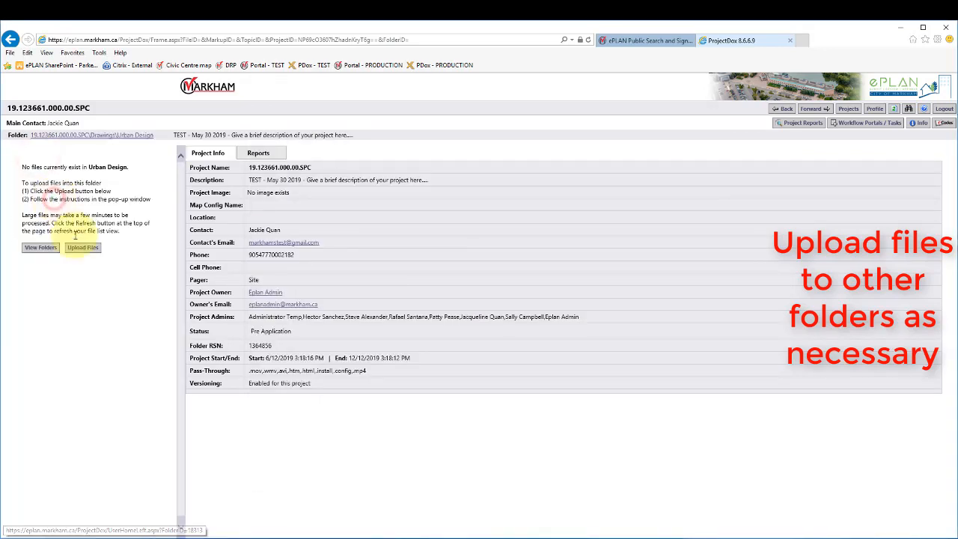
Step: Upload the L1 landscape plan and TPP tree preservation plan into the Urban Design folder
left_click(83, 248)
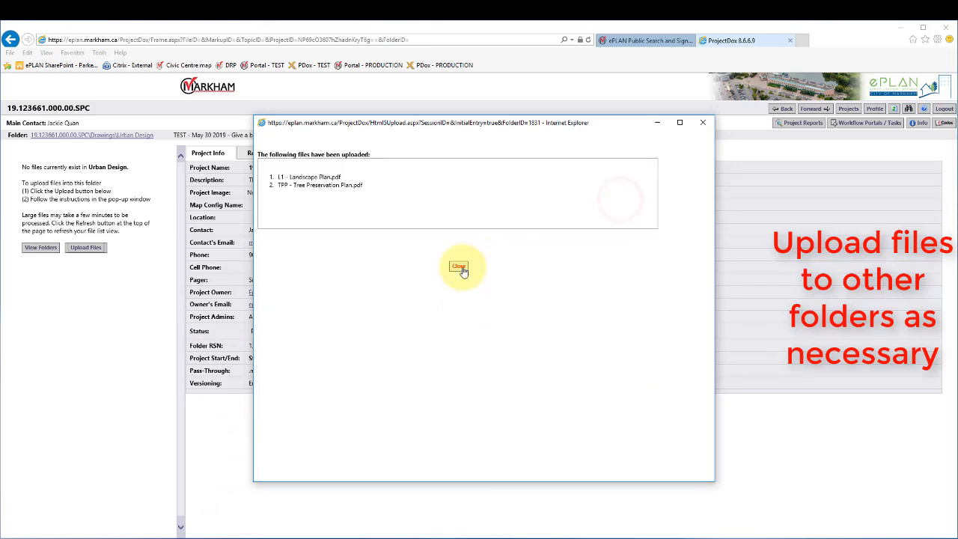
left_click(459, 267)
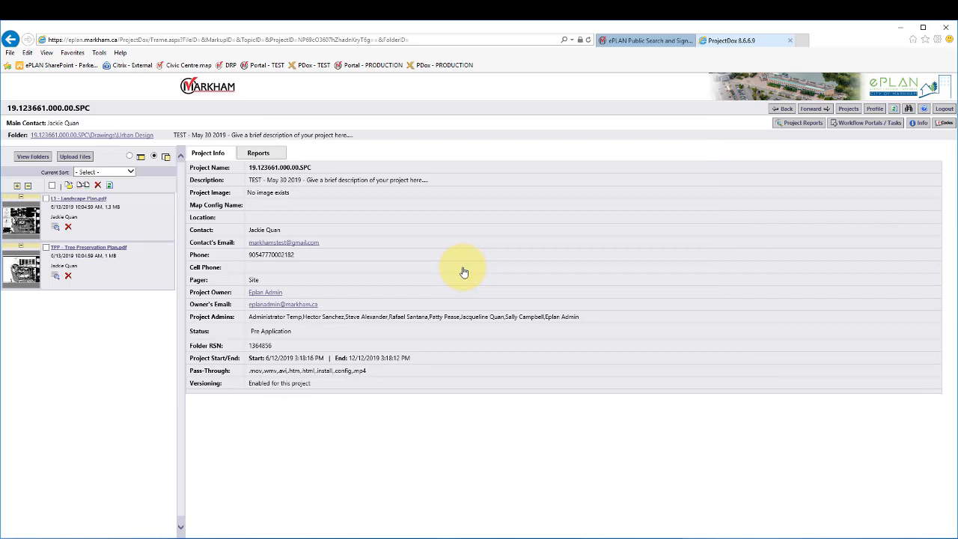
mouse_move(823, 148)
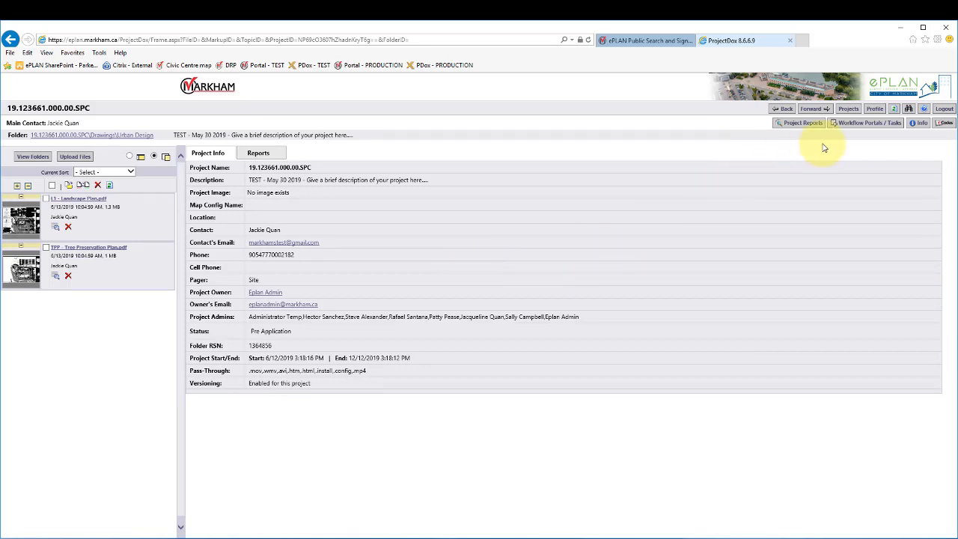
Step: From Workflow Portals / Tasks, accept and open the pending Applicant Upload Task
left_click(867, 123)
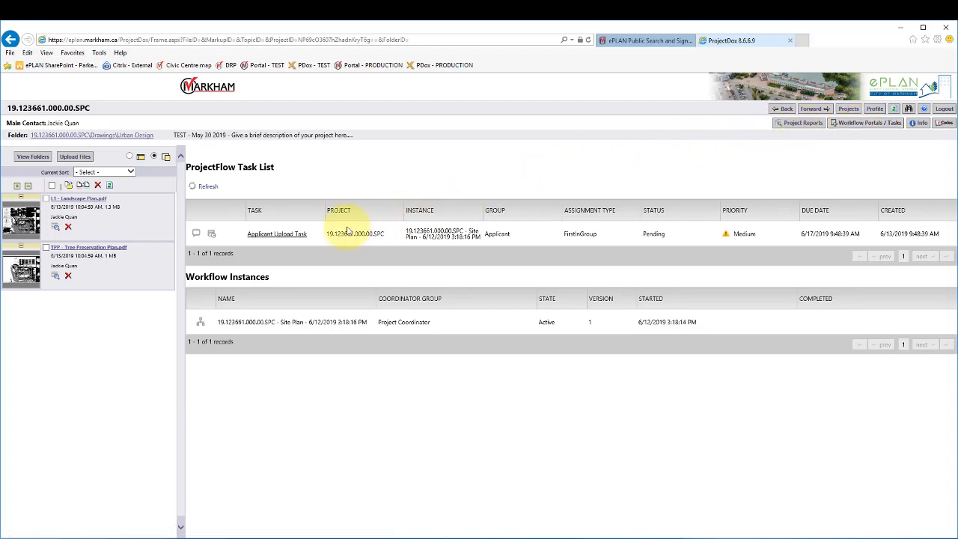
left_click(277, 233)
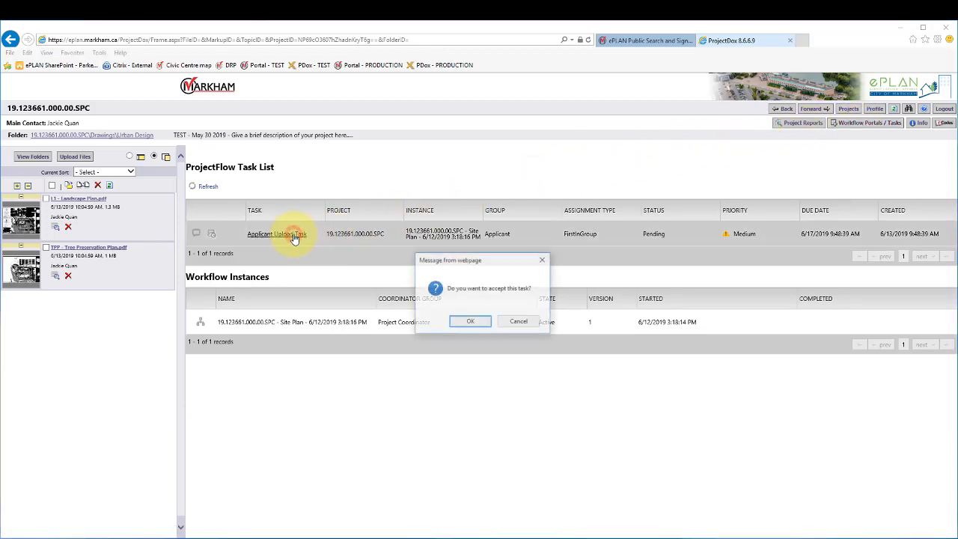
left_click(470, 320)
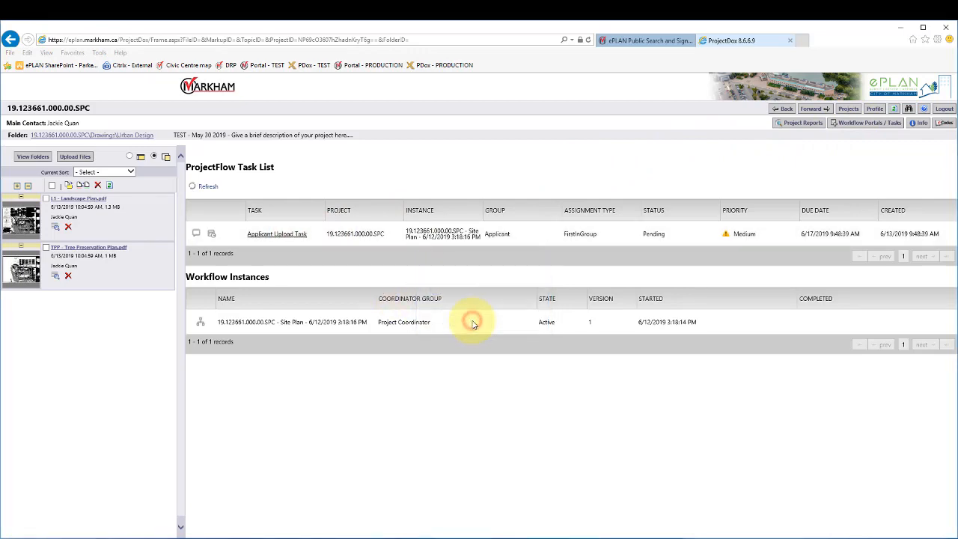
left_click(275, 233)
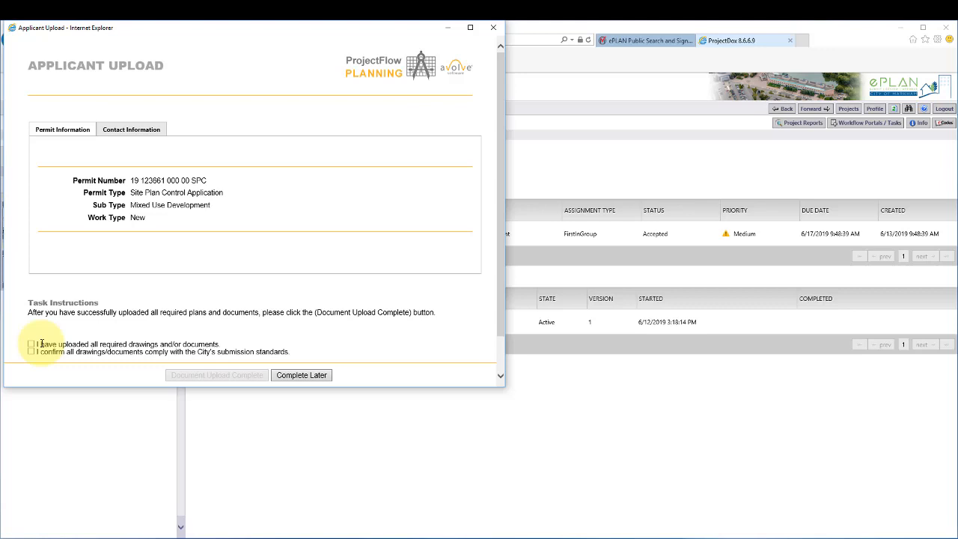
Step: Tick both upload declarations and submit the task as Document Upload Complete
left_click(31, 343)
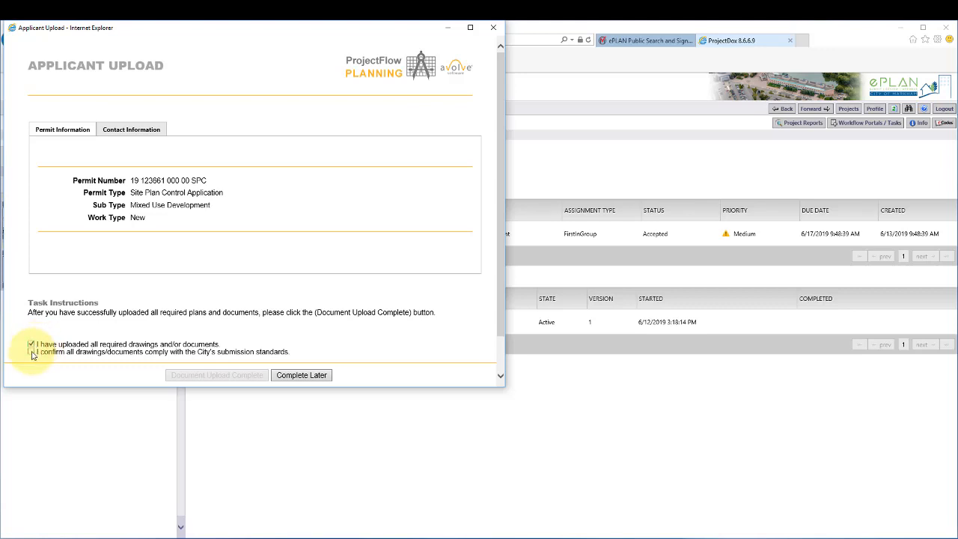
left_click(31, 352)
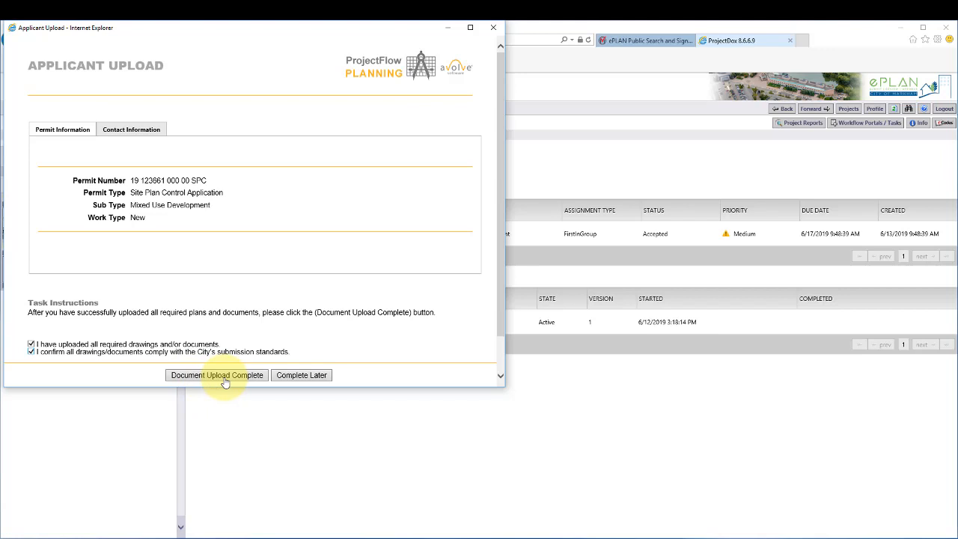
left_click(216, 374)
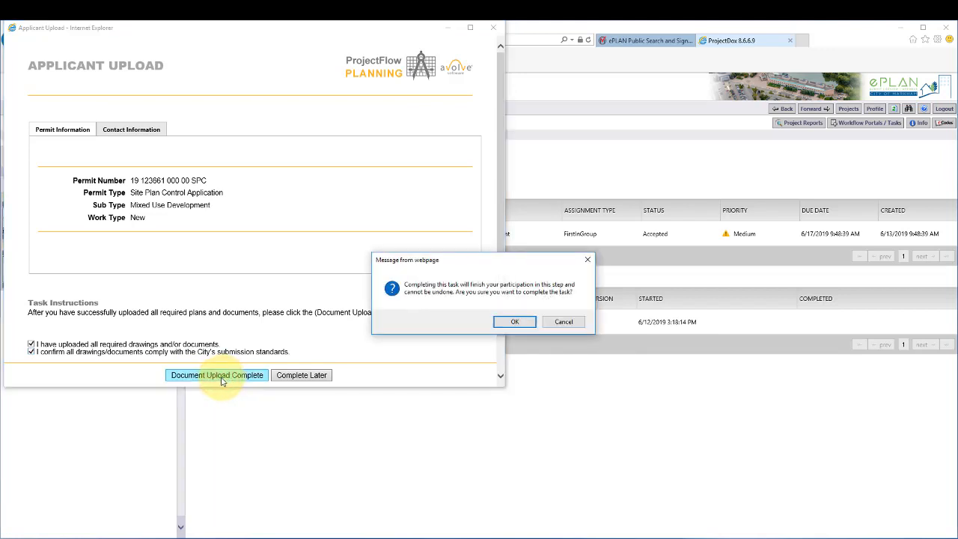
left_click(515, 320)
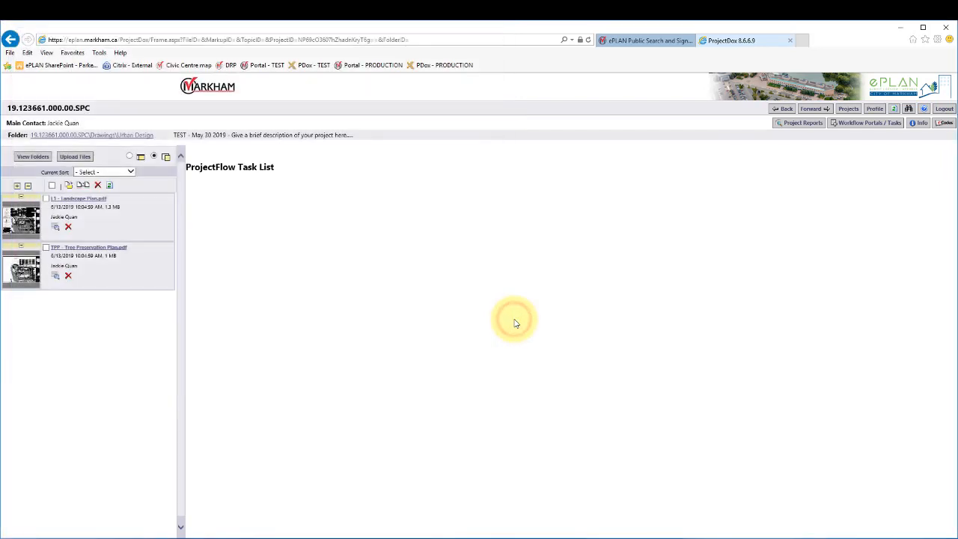